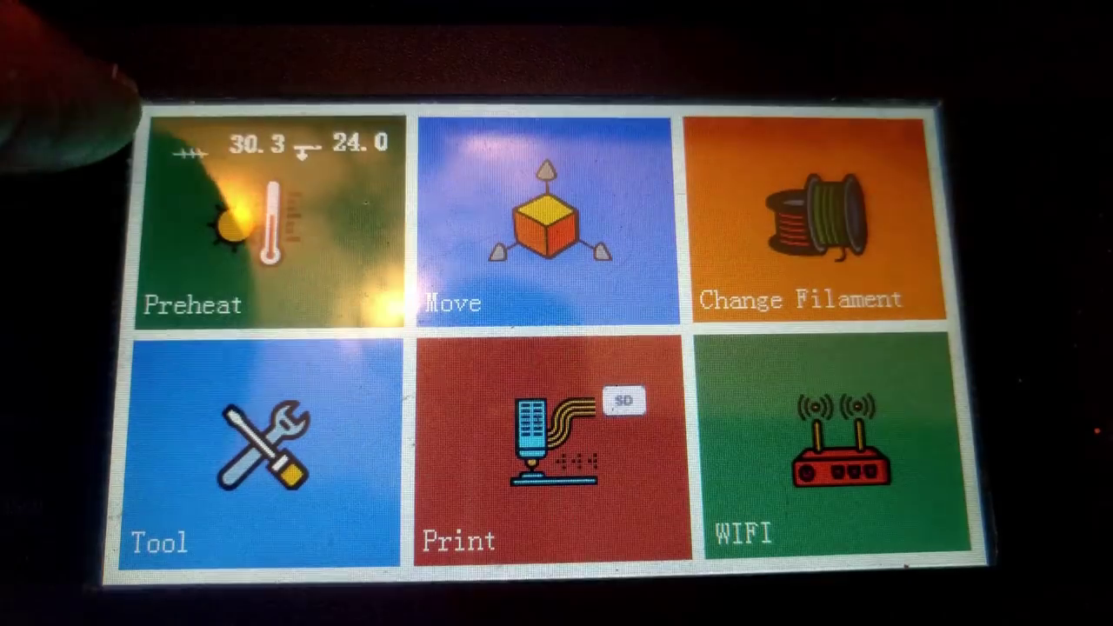
Show the Preheat screen with nozzle target 218 and bed target 60, both heaters off.
click(261, 235)
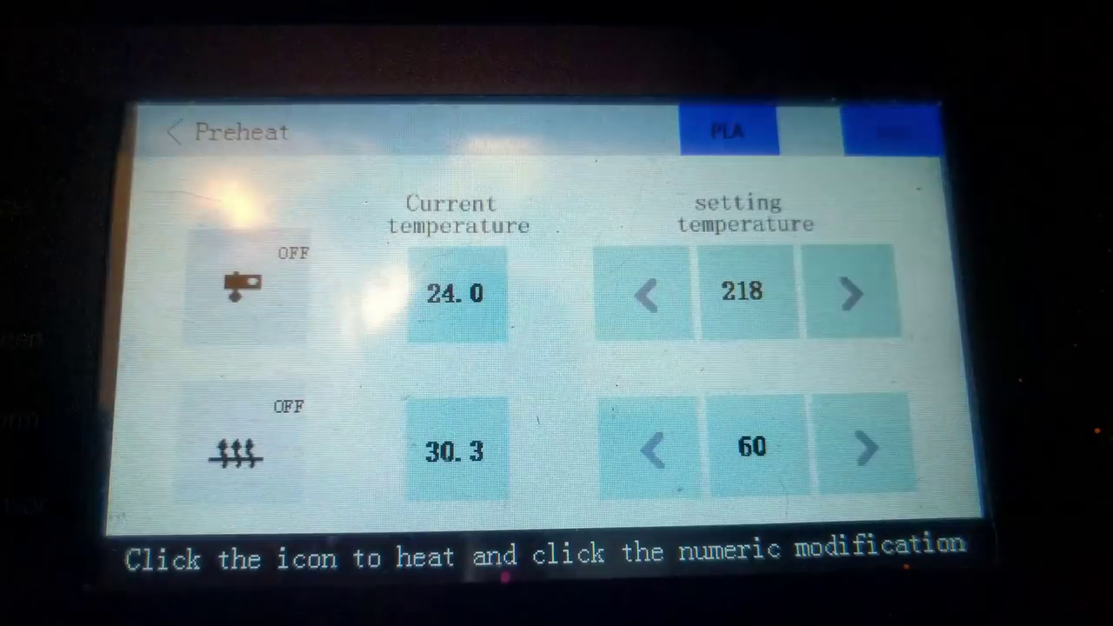